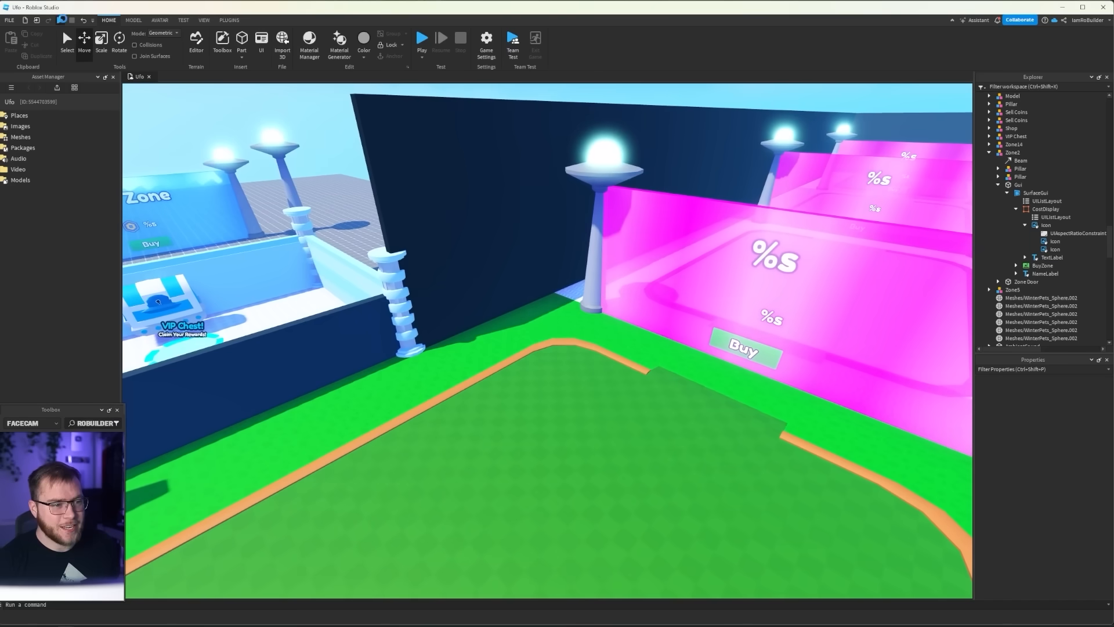
- Start a playtest from the Home tab and bring up the Inventory with the backpack button
{"action": "left_click", "coordinate": [421, 37]}
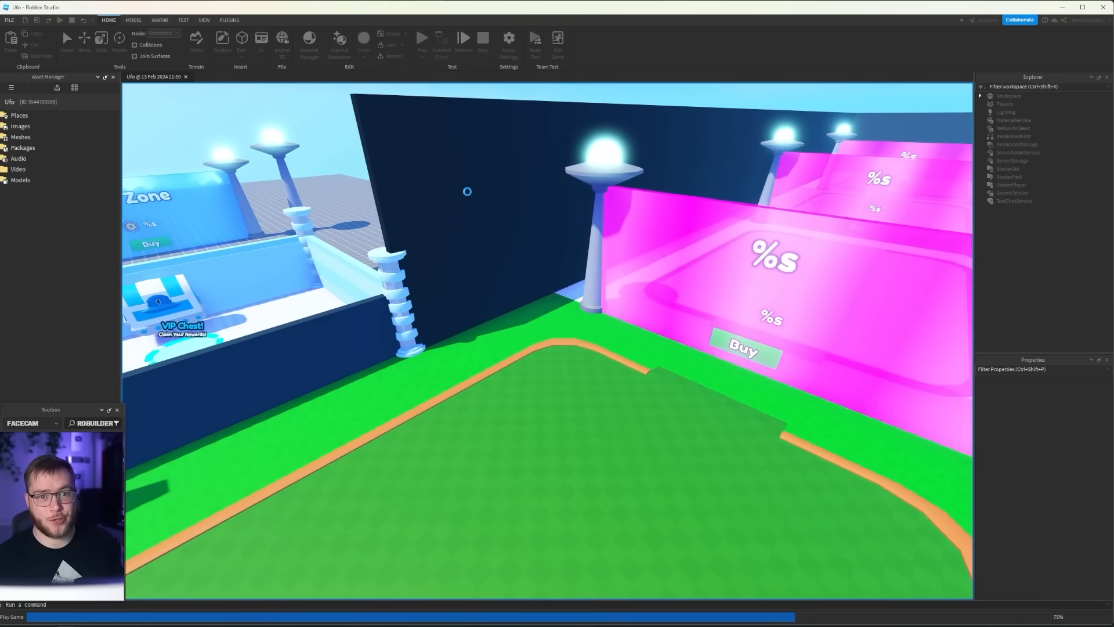
{"action": "left_click", "coordinate": [421, 38]}
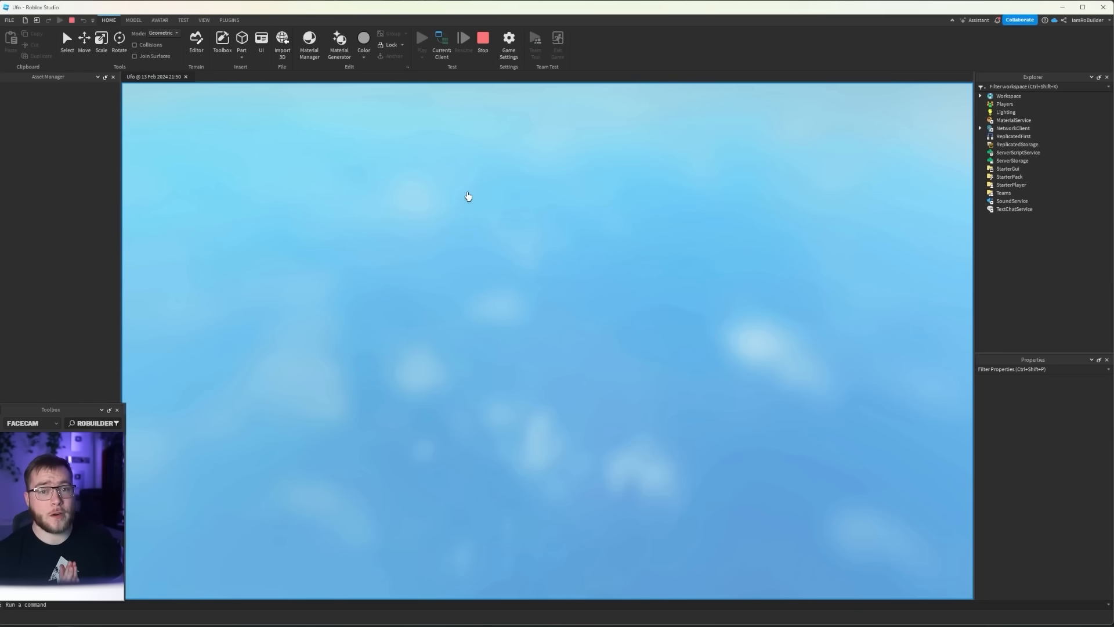
{"action": "mouse_move", "coordinate": [398, 162]}
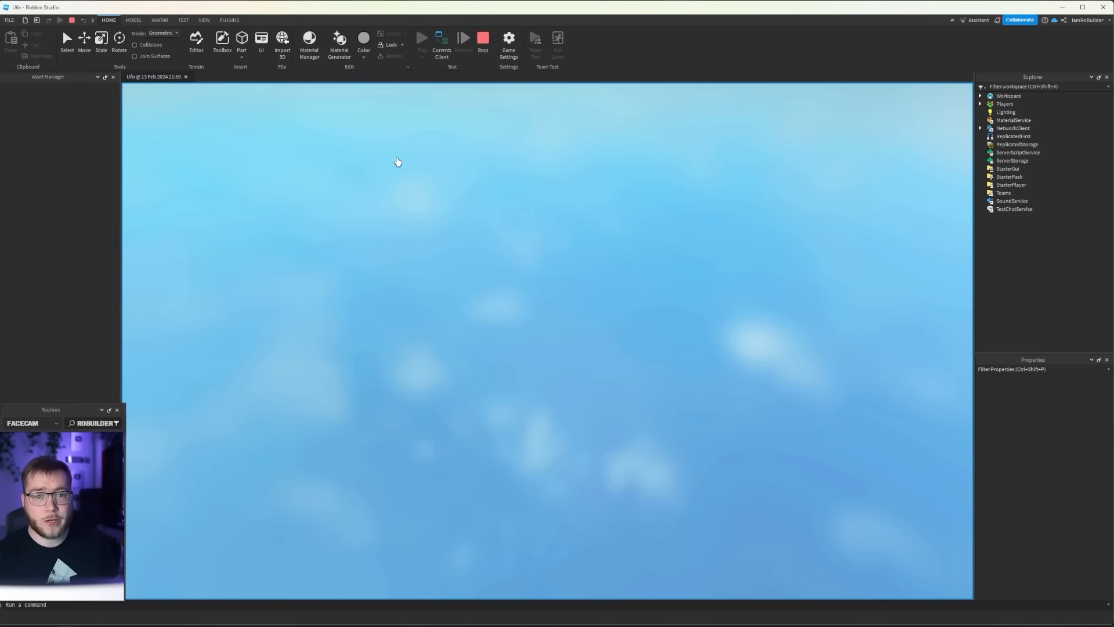
{"action": "left_click", "coordinate": [441, 38]}
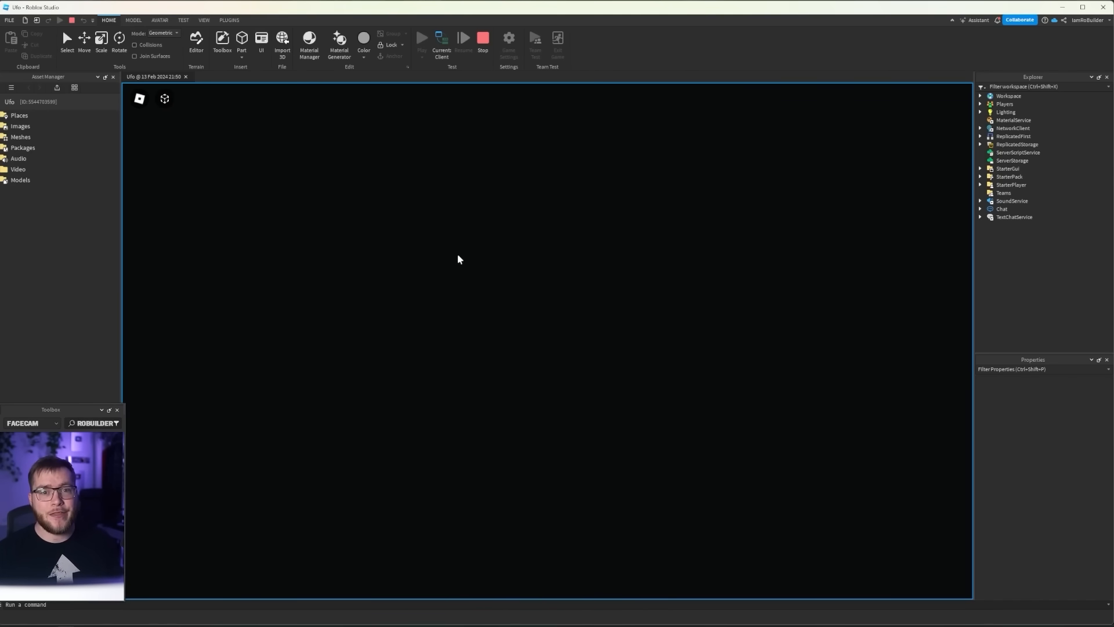
{"action": "left_click", "coordinate": [421, 37]}
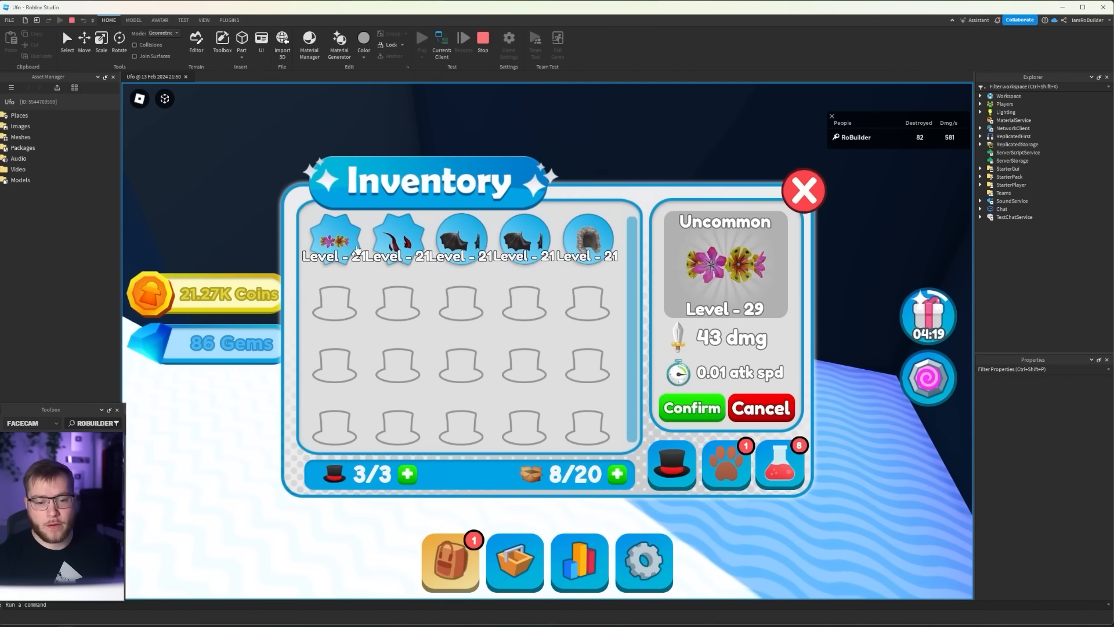
{"action": "left_click", "coordinate": [803, 190]}
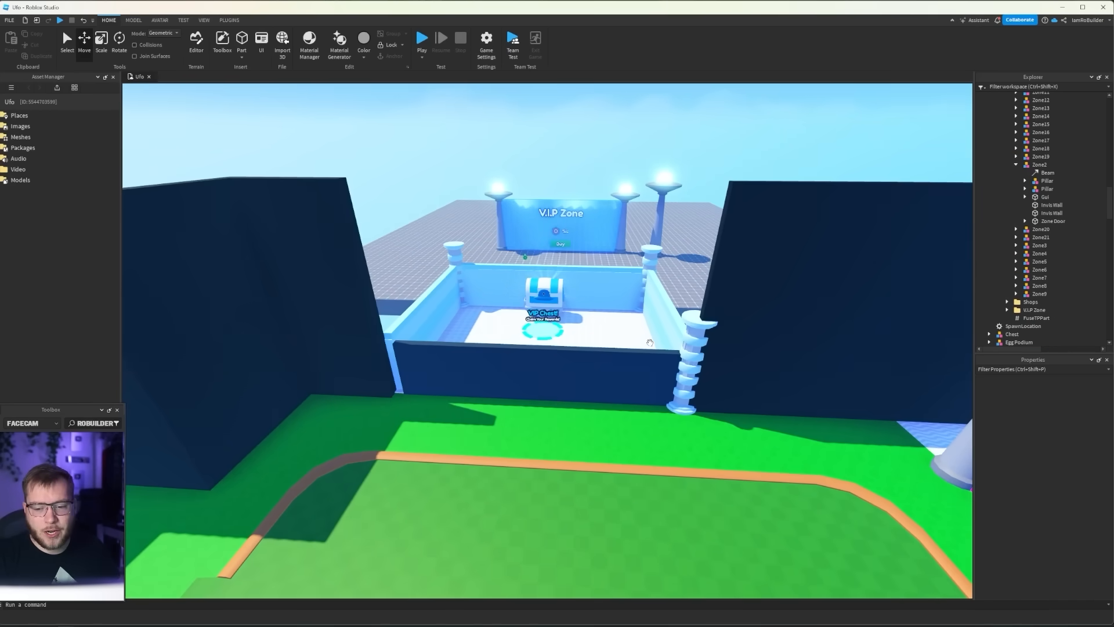
- Select the VIP Zone sign parts above the VIP Chest for repositioning
{"action": "left_click", "coordinate": [1036, 318]}
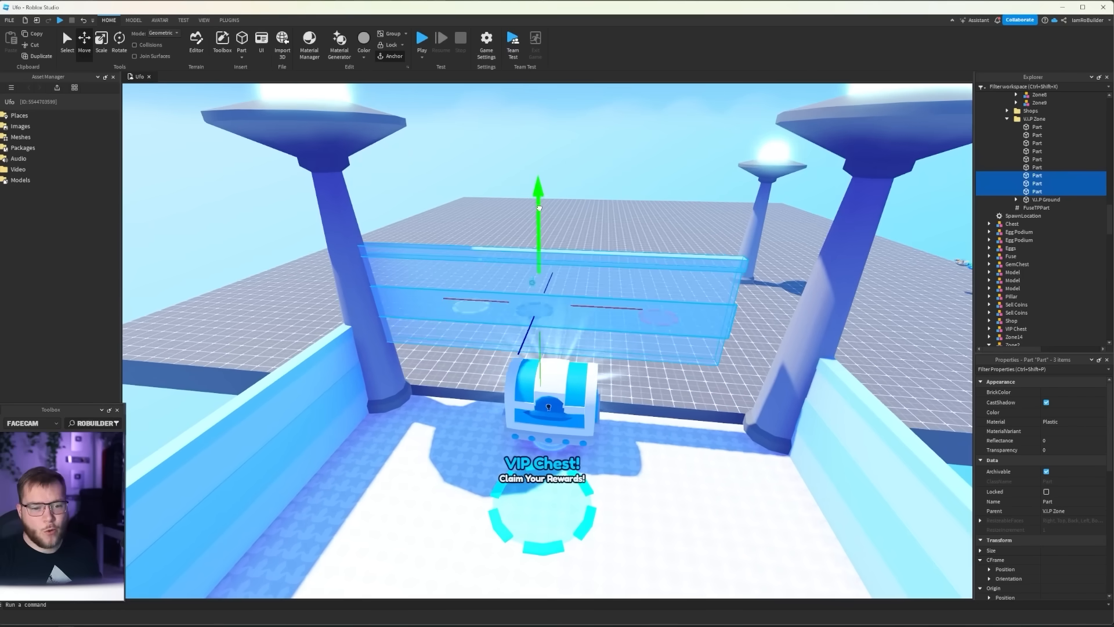
- Insert a Part and shape it into a rounded-front base beneath the VIP Chest
{"action": "left_click", "coordinate": [101, 40]}
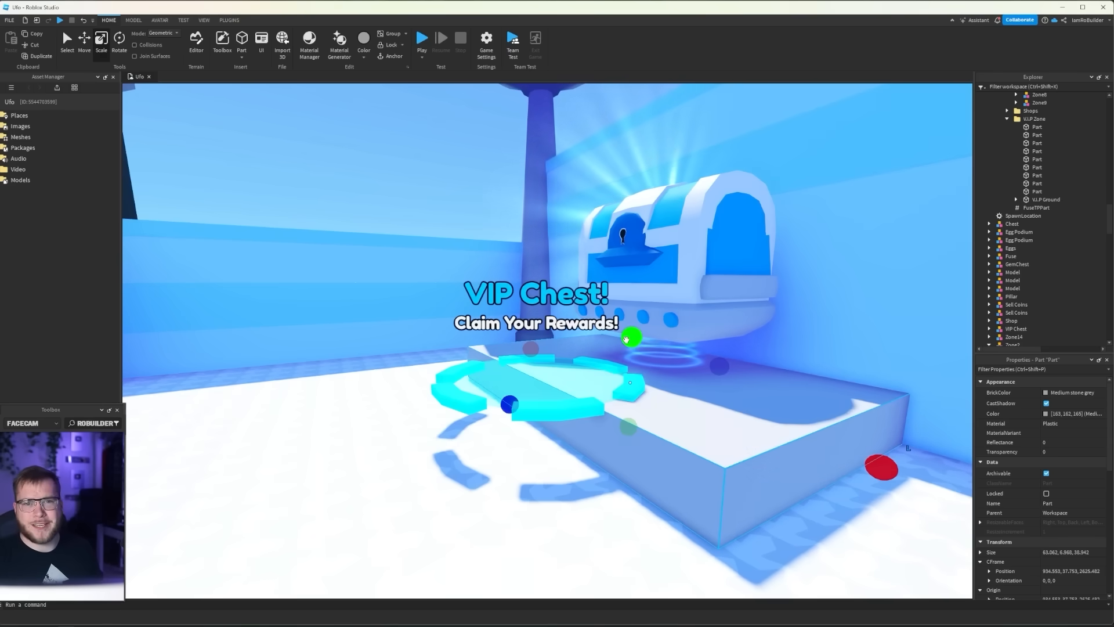
{"action": "left_click", "coordinate": [228, 20]}
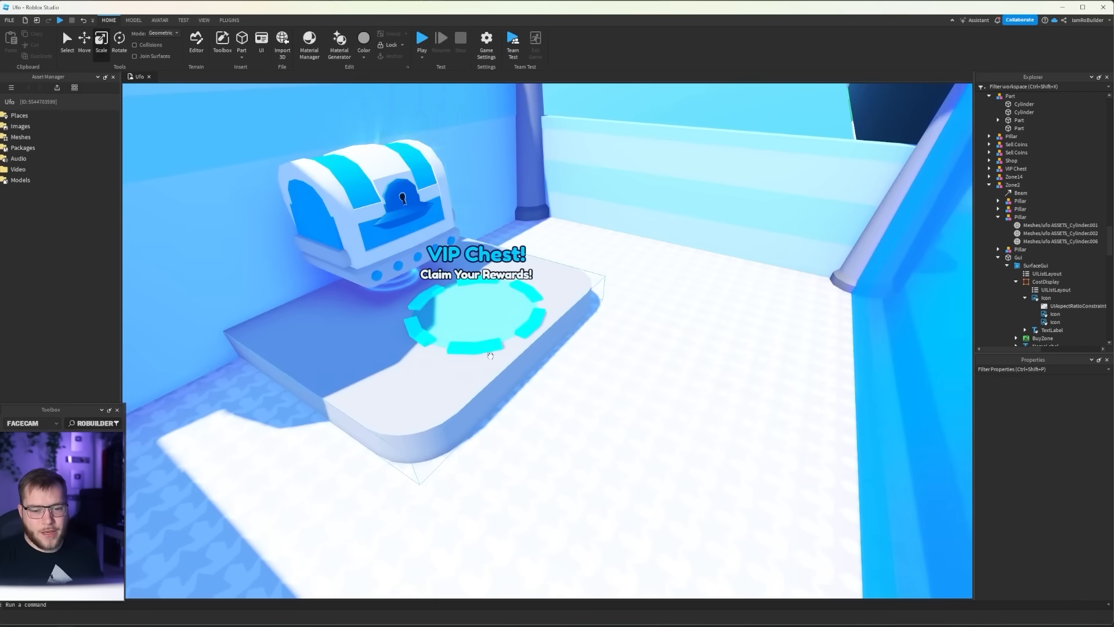
- Group the chest platform into a Model and shape duplicated Pastel Blue steps around it
{"action": "left_click", "coordinate": [464, 324]}
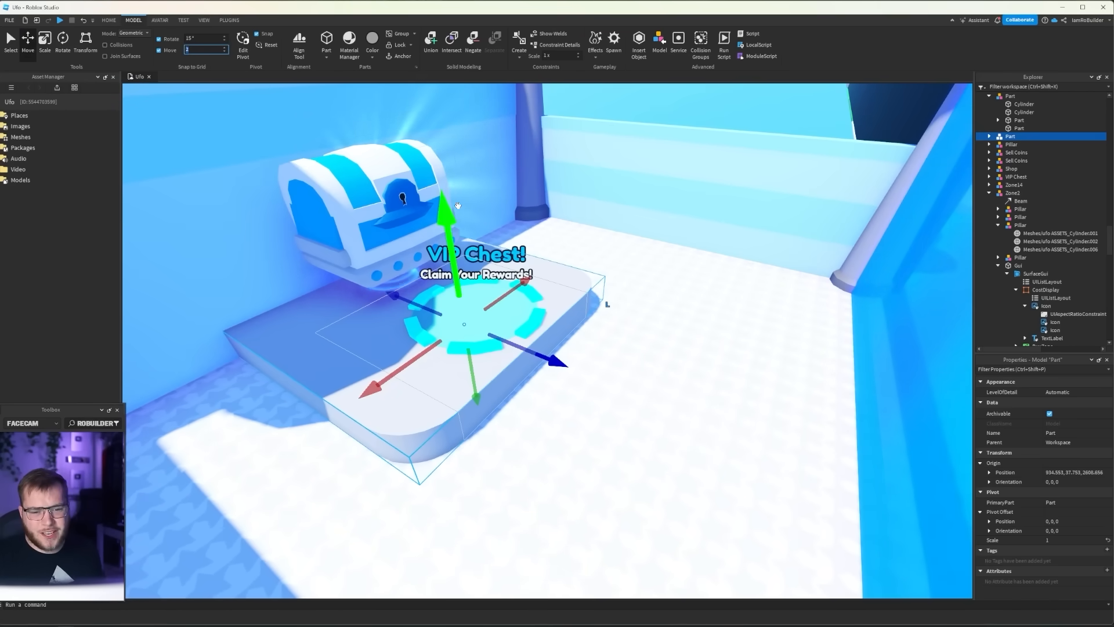
{"action": "left_click", "coordinate": [44, 39]}
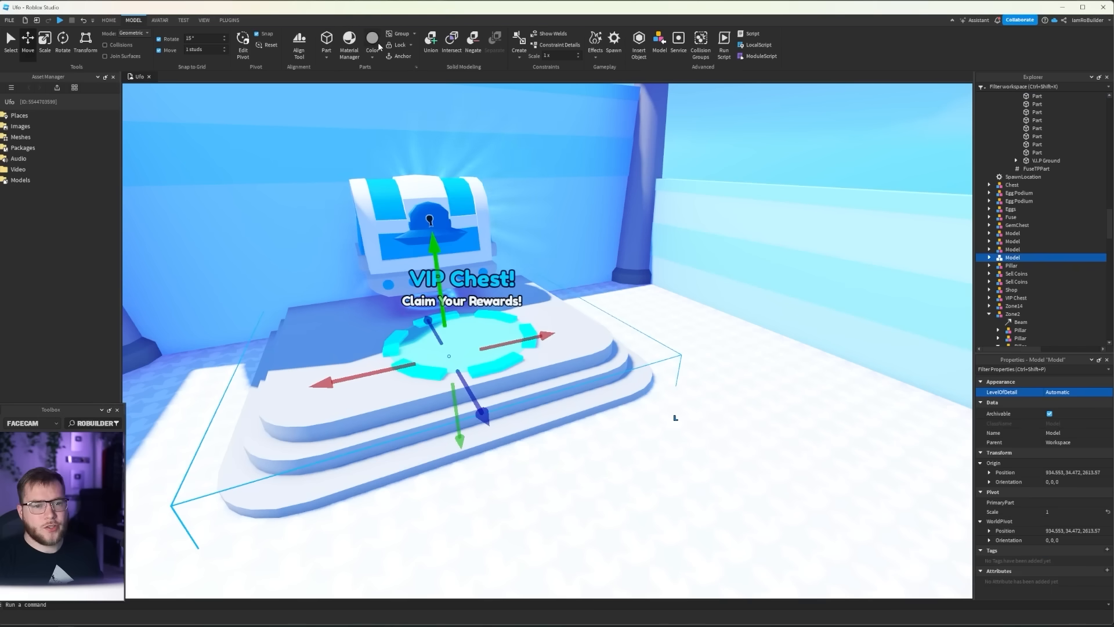
{"action": "mouse_move", "coordinate": [372, 43]}
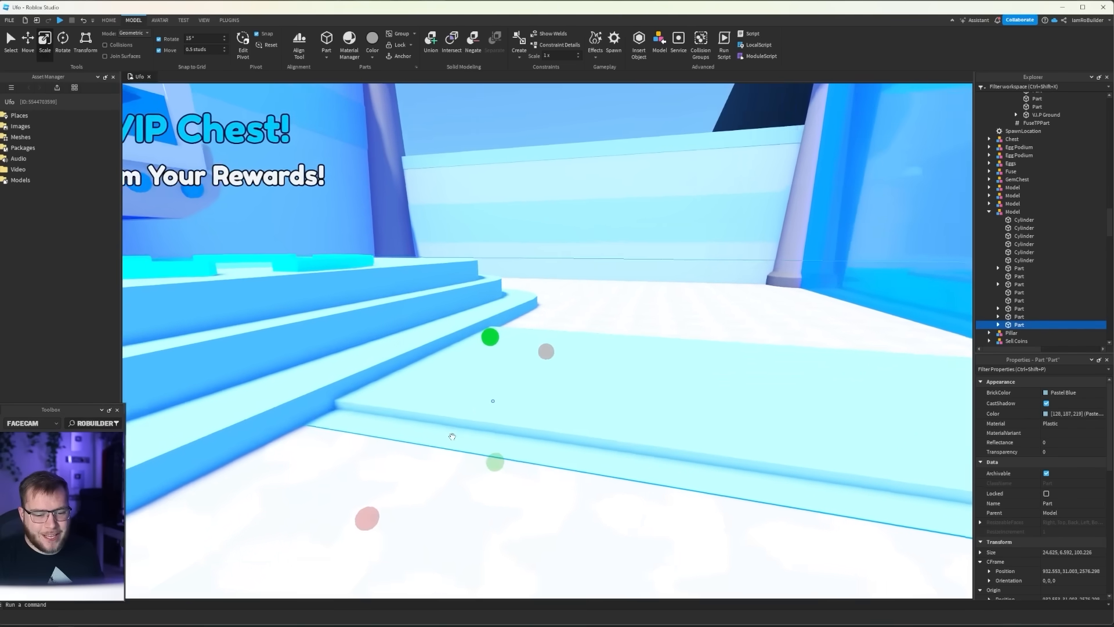
{"action": "left_click", "coordinate": [1075, 413]}
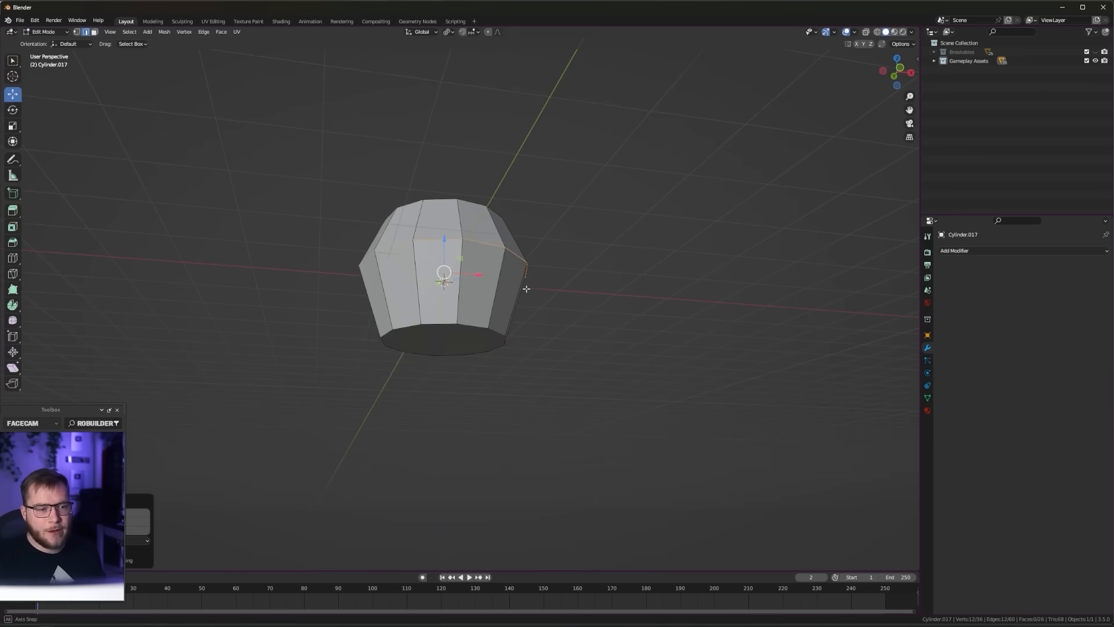
- Toggle between Object and Edit Mode to check the gem's merged pointed bottom
{"action": "key", "text": "Tab"}
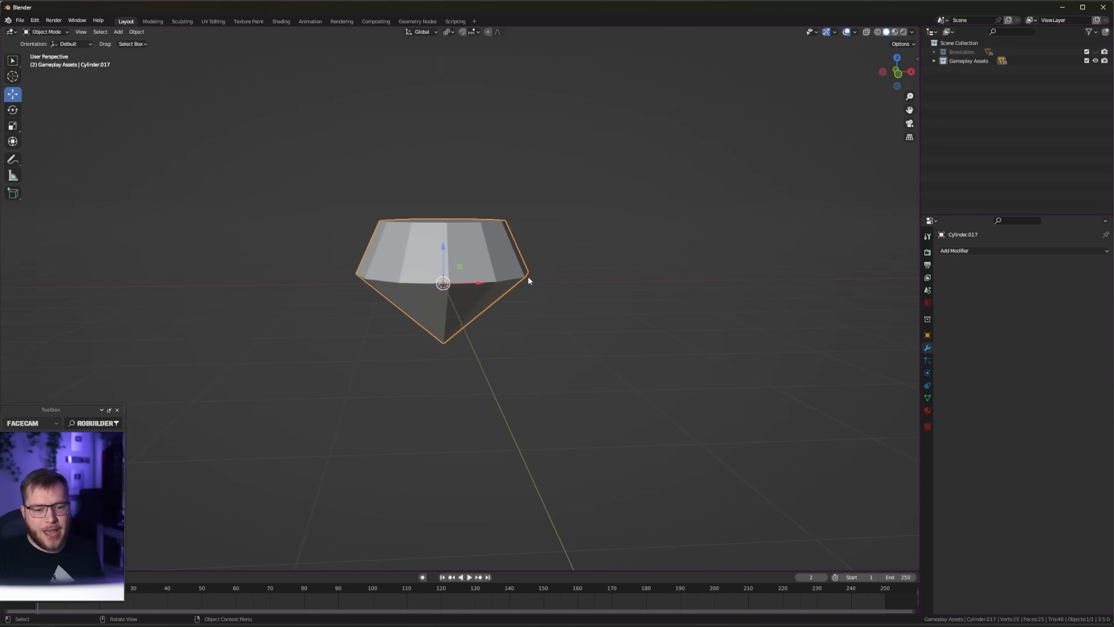
{"action": "key", "text": "Tab"}
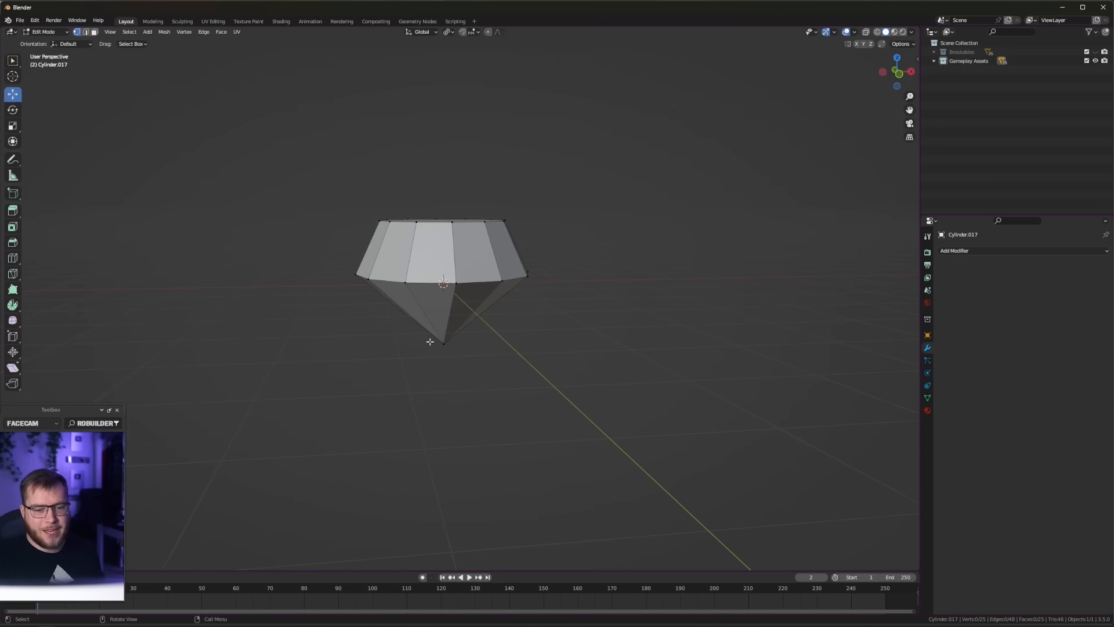
{"action": "key", "text": "Tab"}
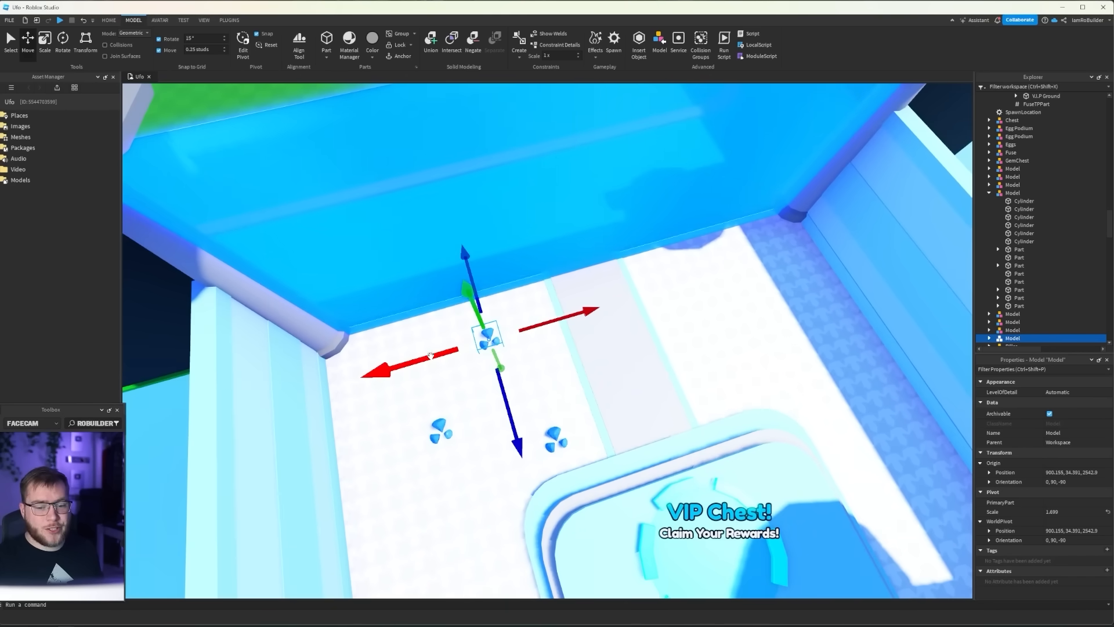
- Move the three-bladed decoration across the VIP room floor near the chest platform
{"action": "left_click_drag", "start_coordinate": [486, 338], "coordinate": [717, 270]}
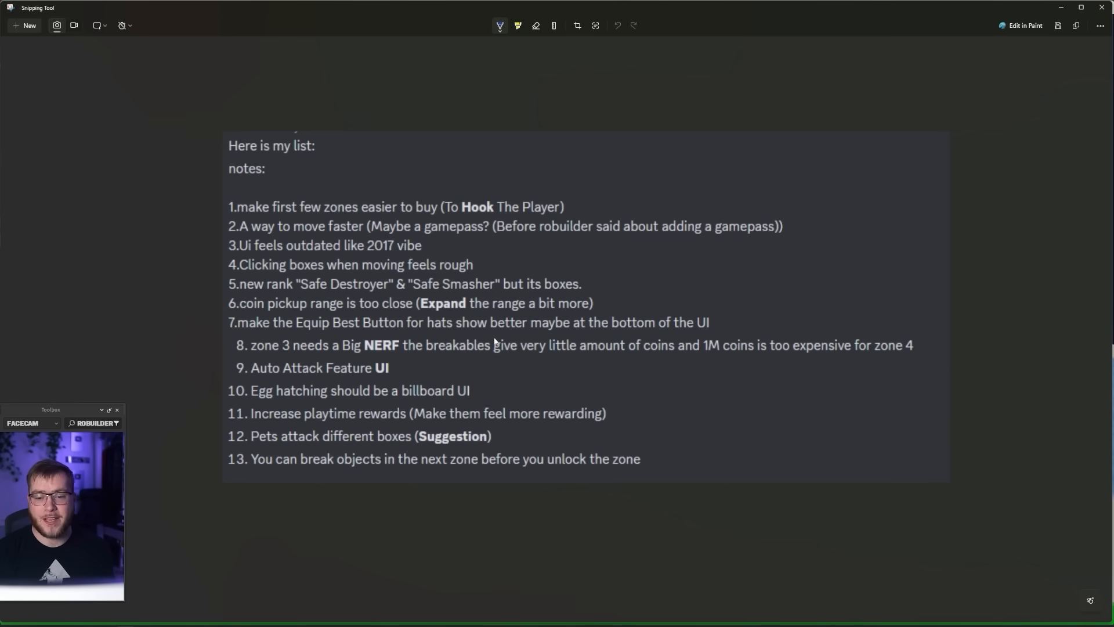
{"action": "mouse_move", "coordinate": [548, 264]}
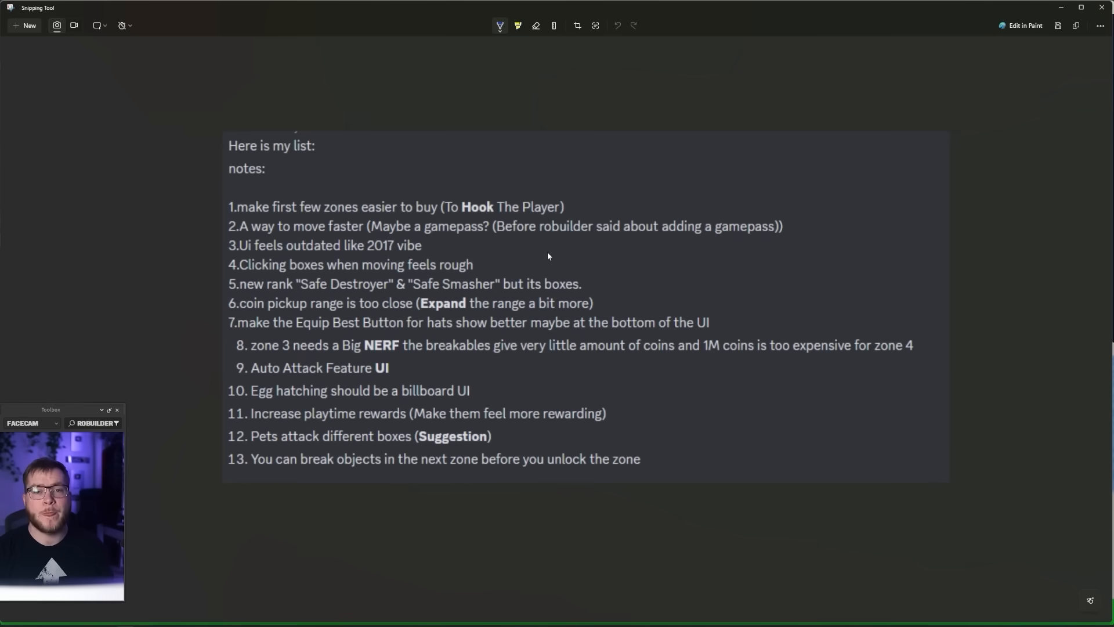
{"action": "mouse_move", "coordinate": [763, 38]}
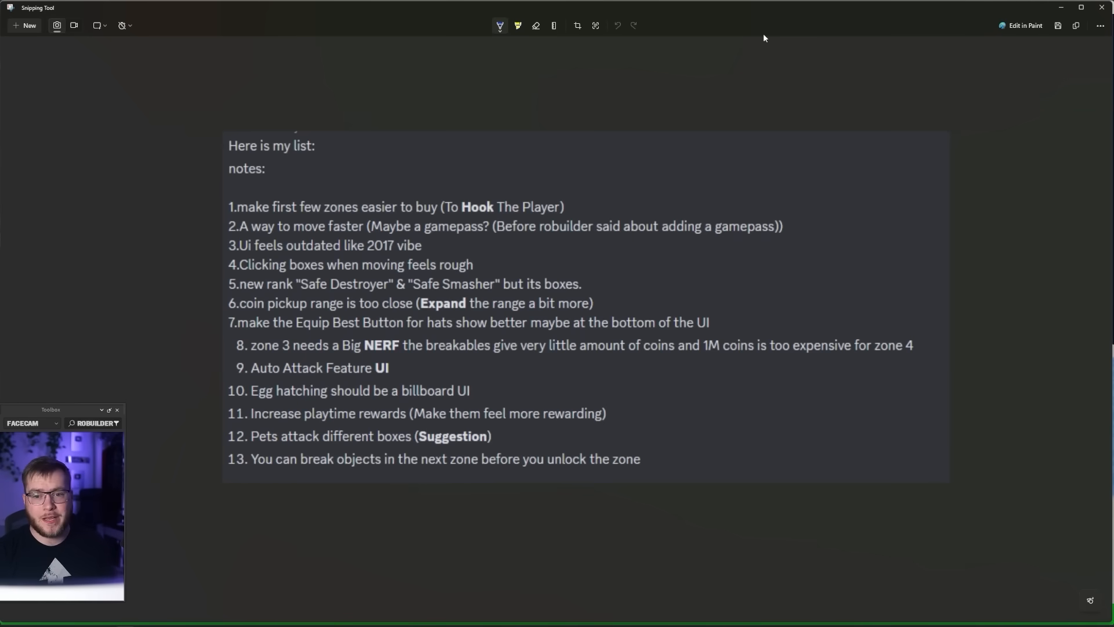
{"action": "mouse_move", "coordinate": [798, 12]}
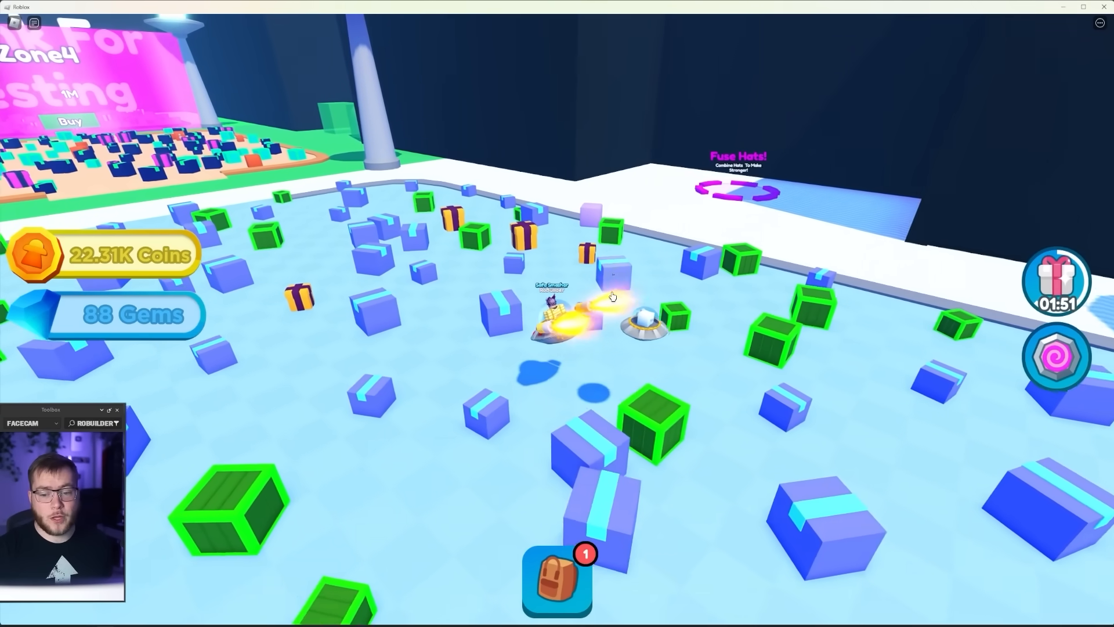
{"action": "left_click", "coordinate": [557, 578]}
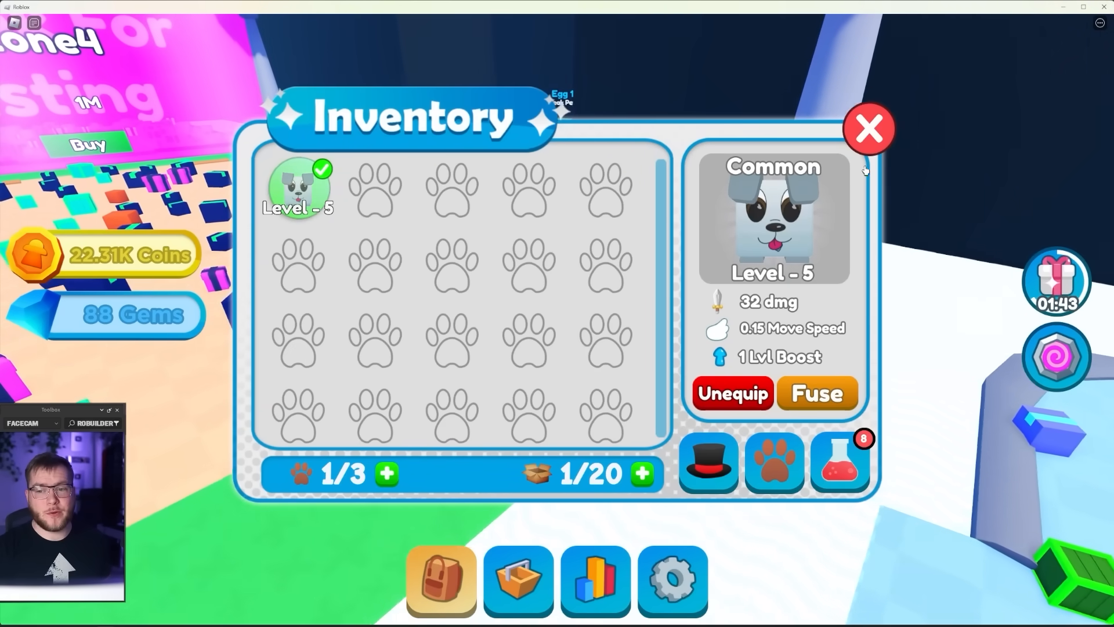
{"action": "left_click", "coordinate": [868, 129]}
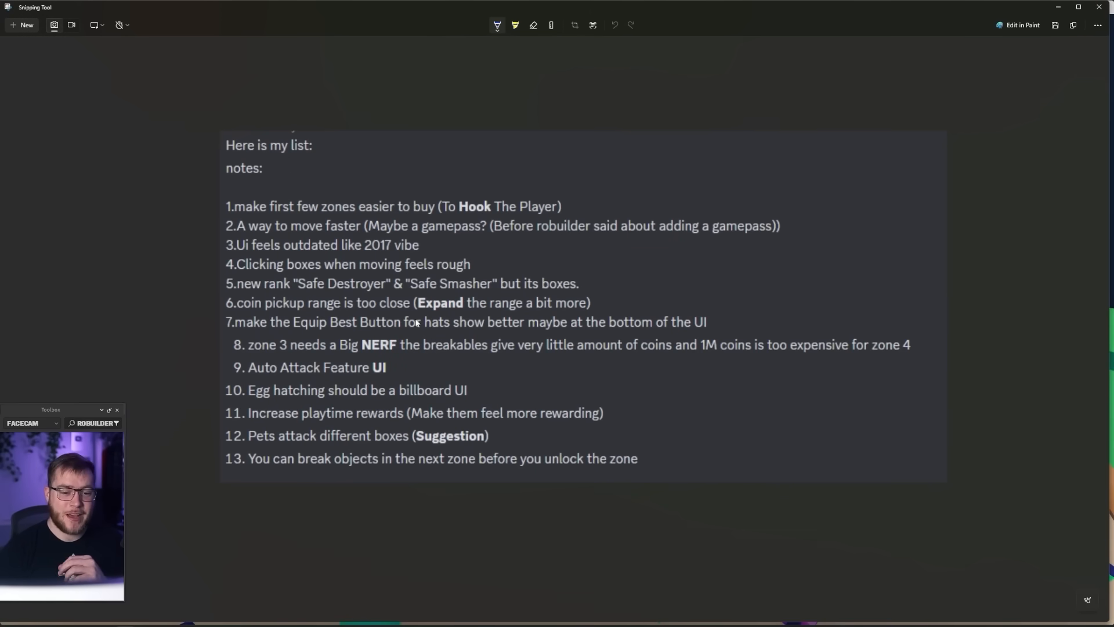
{"action": "mouse_move", "coordinate": [495, 297]}
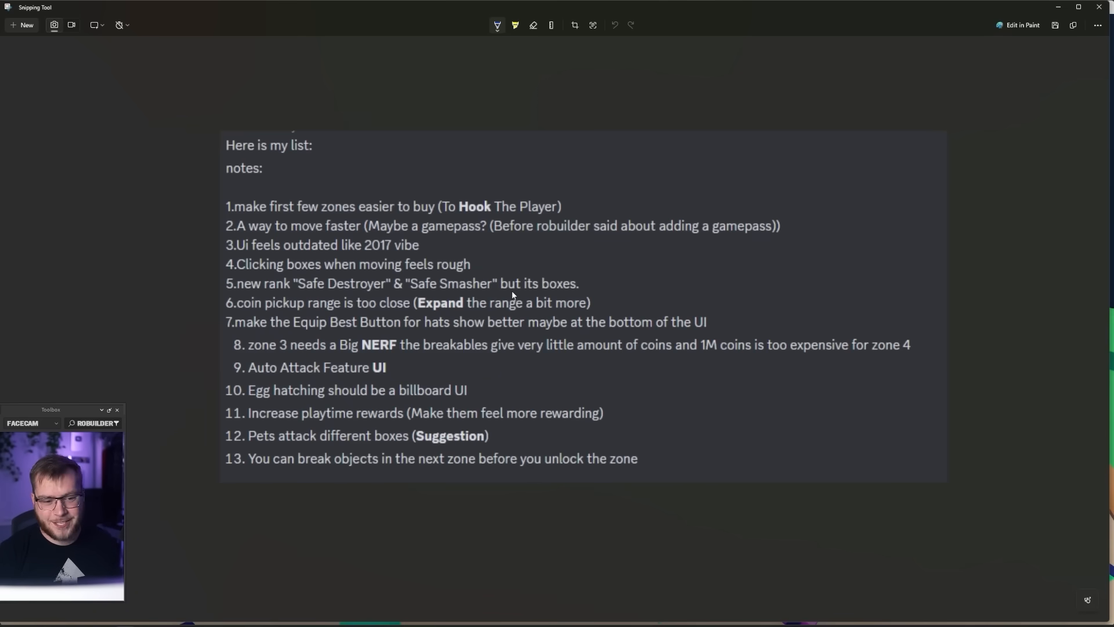
{"action": "mouse_move", "coordinate": [525, 292]}
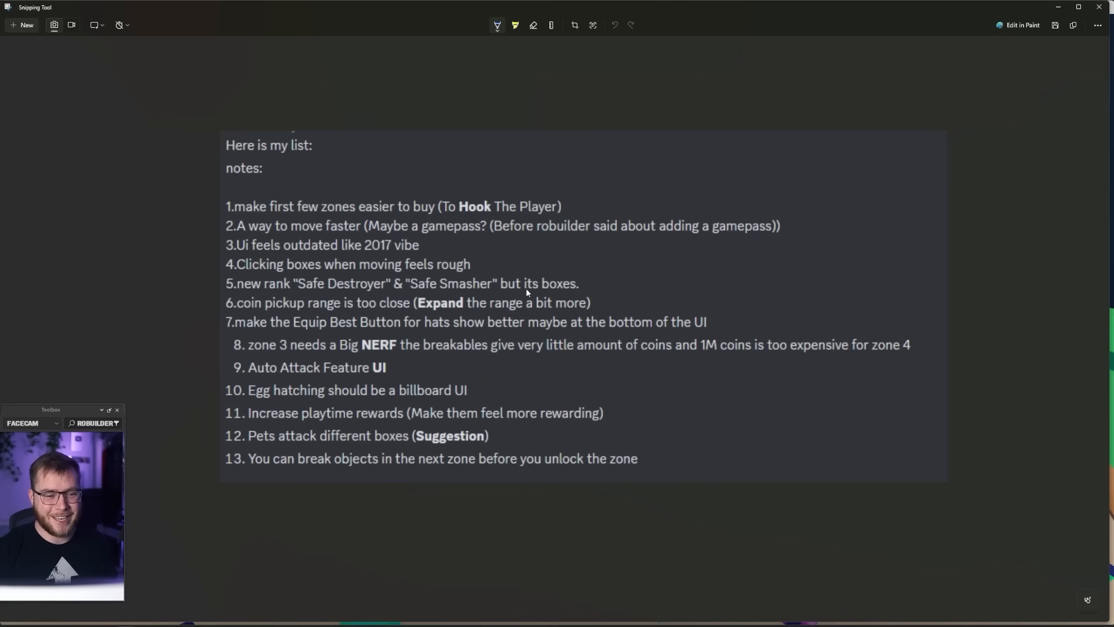
{"action": "mouse_move", "coordinate": [318, 272]}
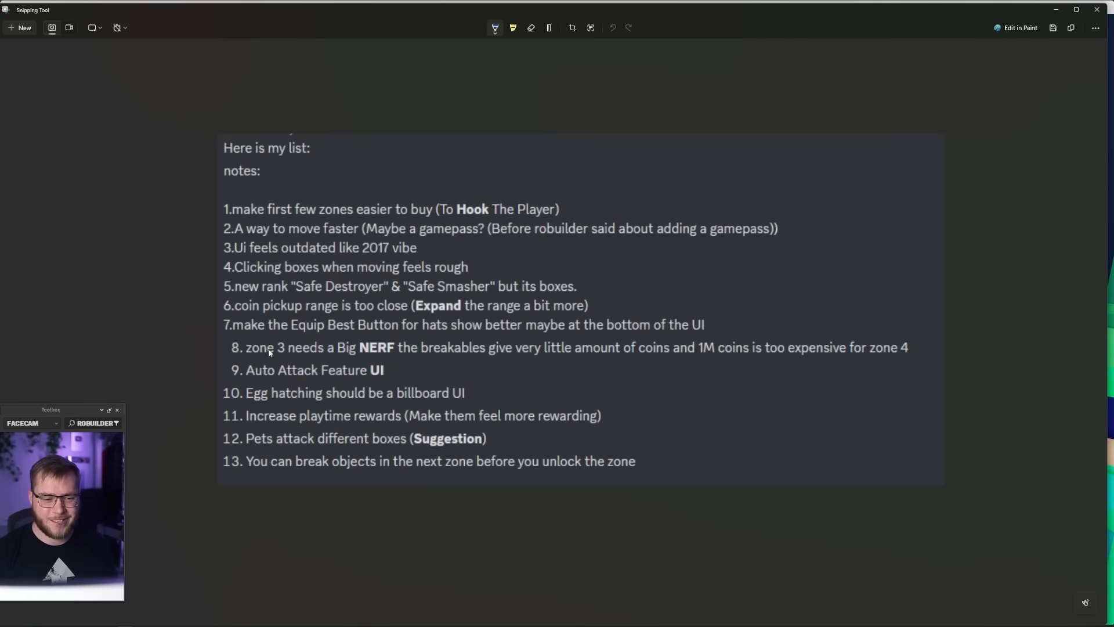
{"action": "mouse_move", "coordinate": [437, 314]}
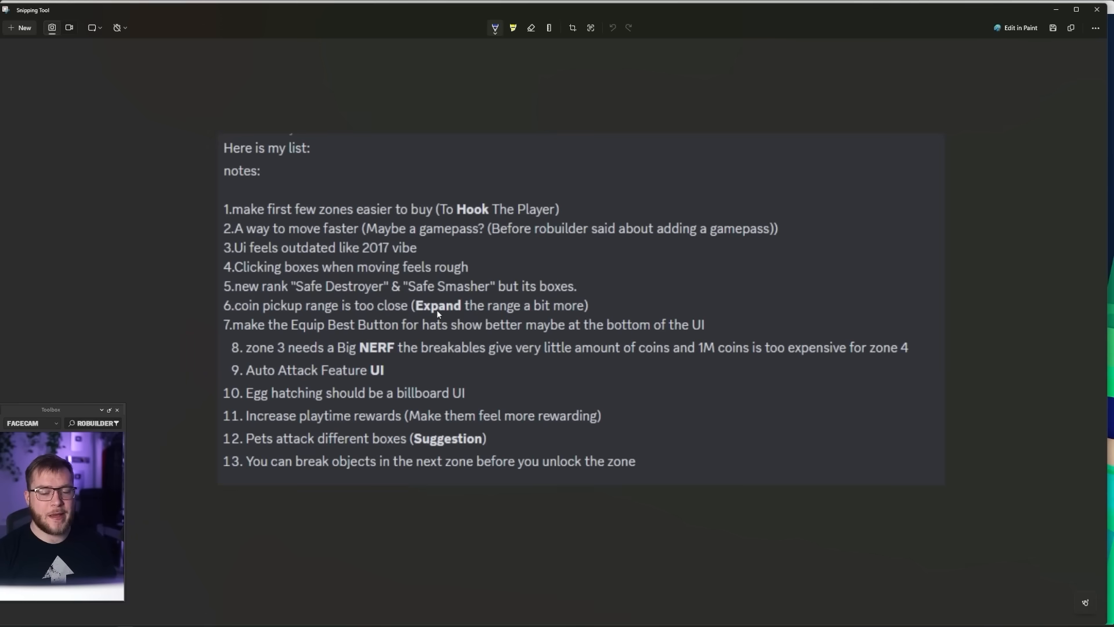
{"action": "mouse_move", "coordinate": [352, 334]}
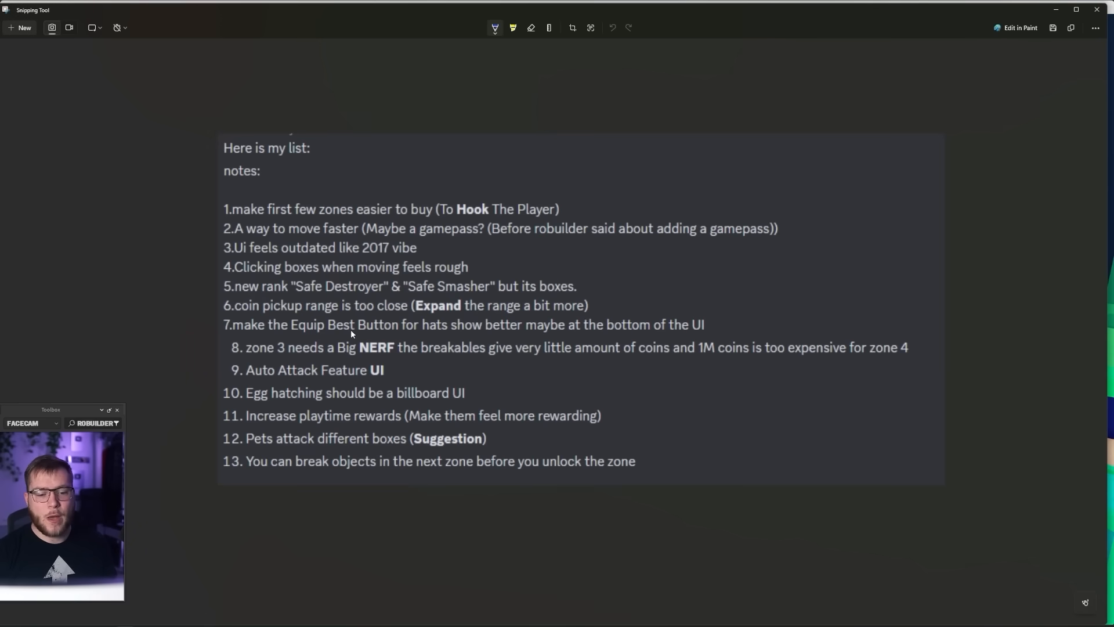
{"action": "mouse_move", "coordinate": [482, 336]}
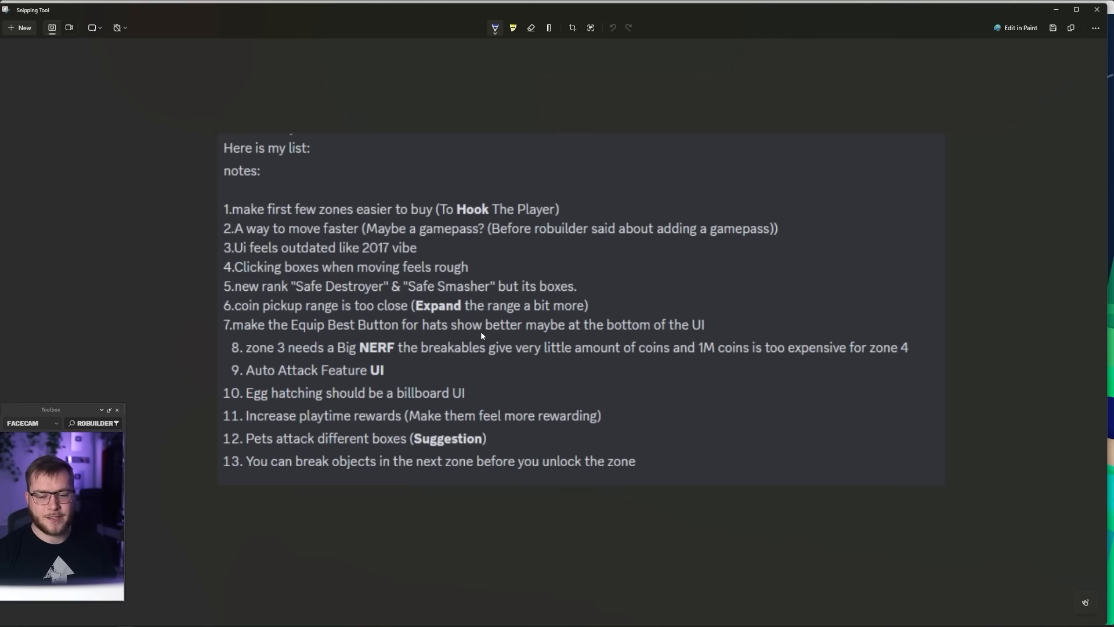
{"action": "mouse_move", "coordinate": [457, 267]}
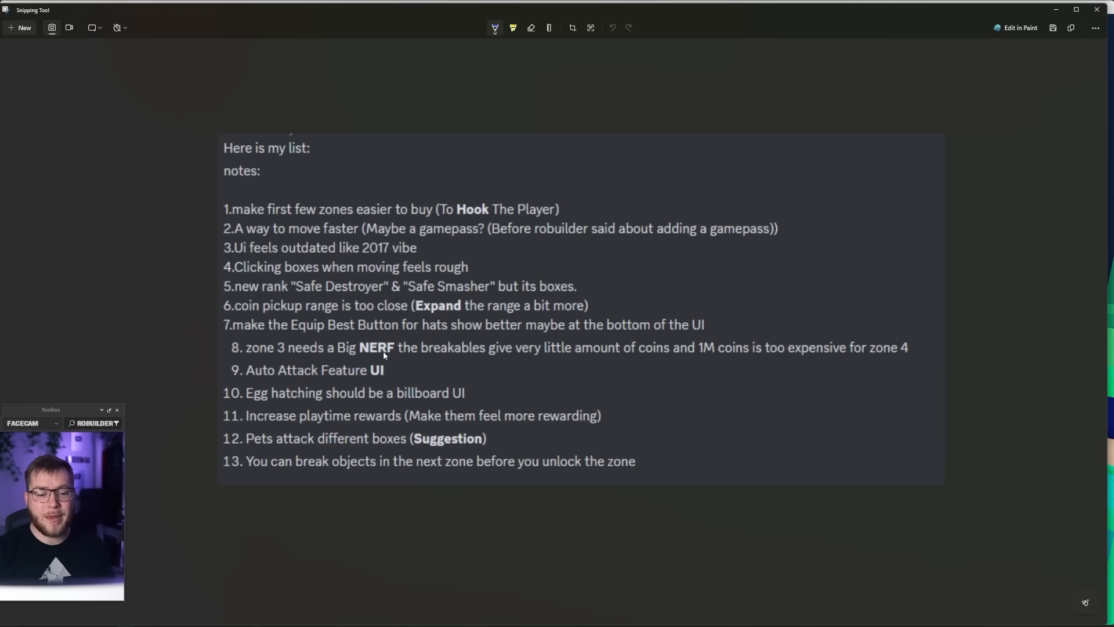
{"action": "mouse_move", "coordinate": [672, 359]}
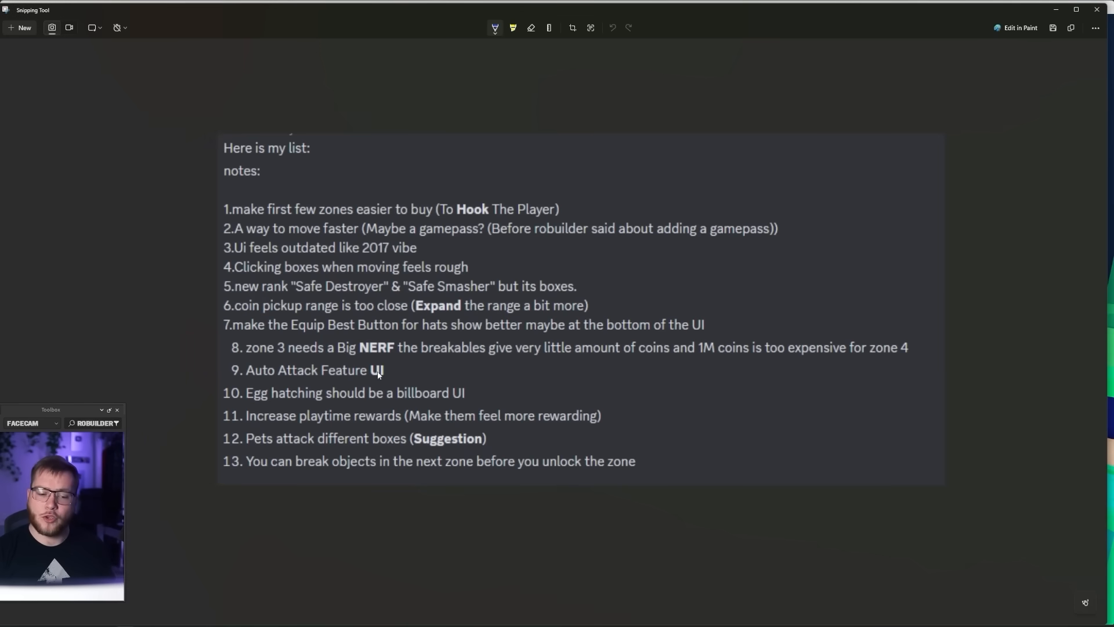
{"action": "mouse_move", "coordinate": [461, 405]}
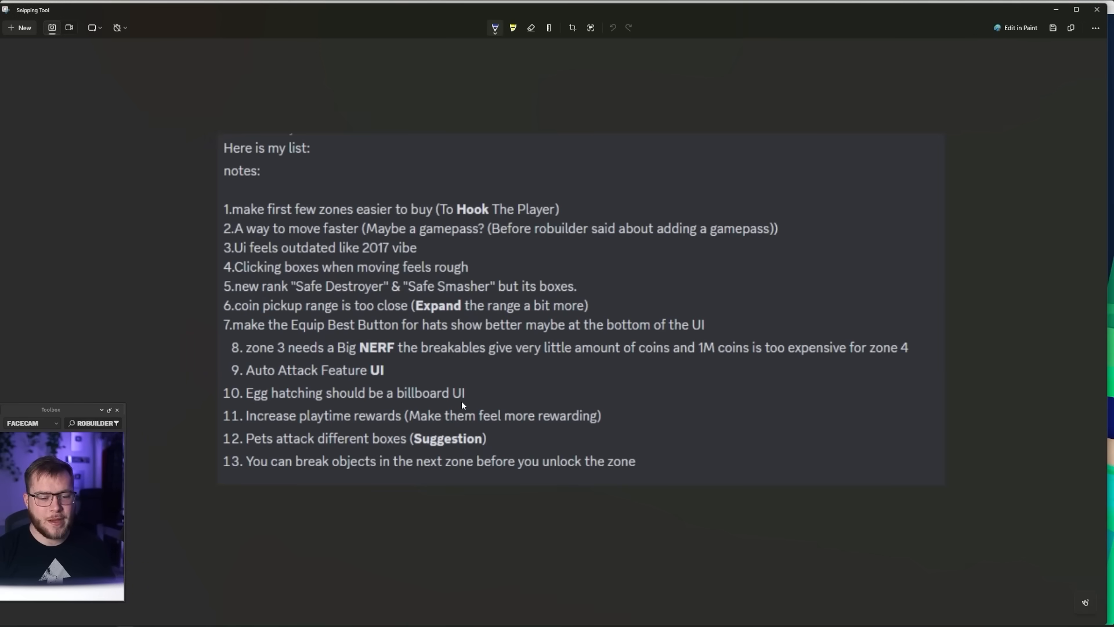
{"action": "mouse_move", "coordinate": [468, 403]}
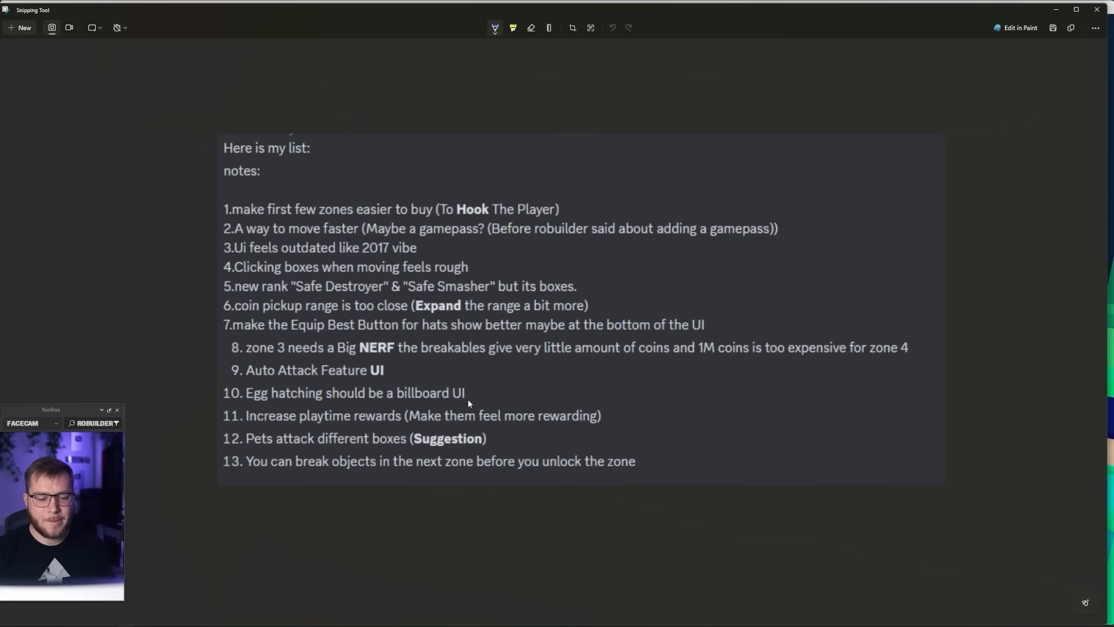
{"action": "mouse_move", "coordinate": [333, 444]}
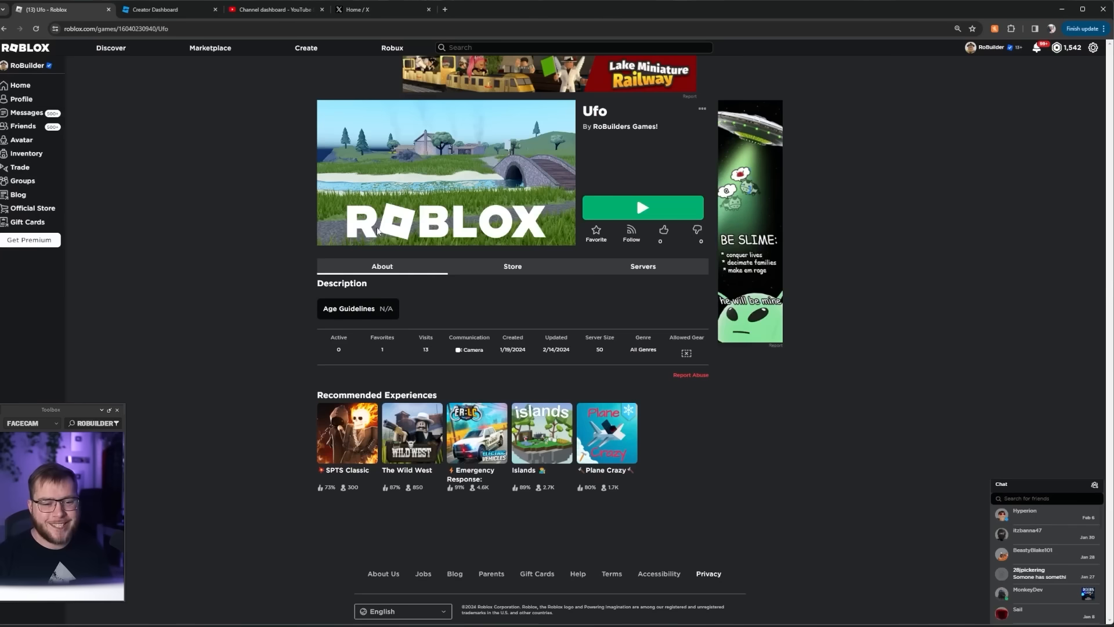
- Launch the Ufo game with the green Play button on its roblox.com page
{"action": "left_click", "coordinate": [641, 207]}
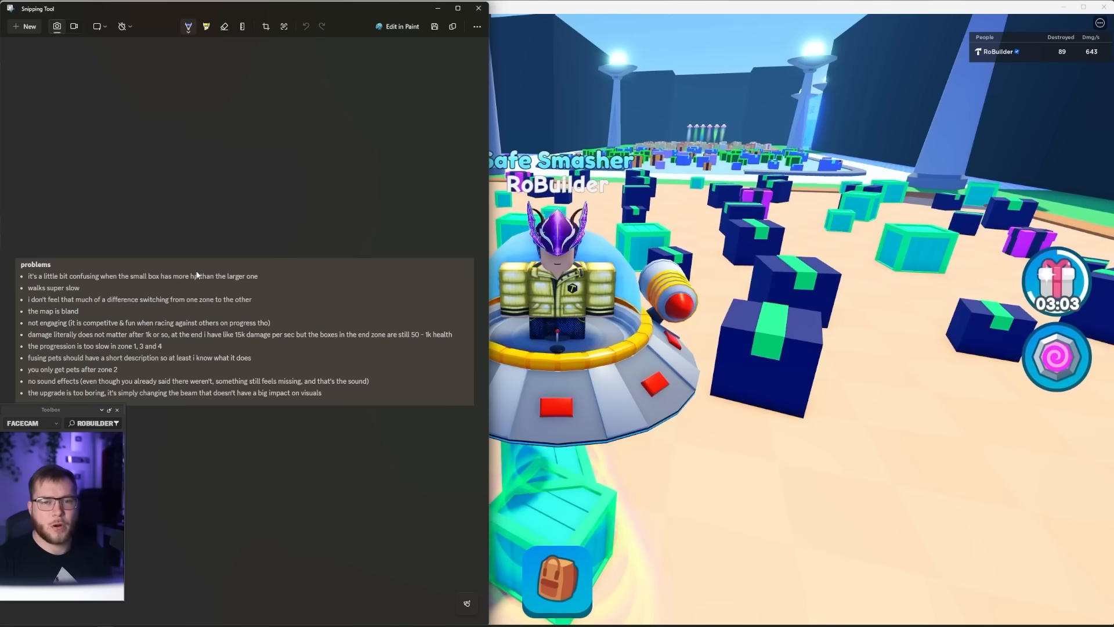
{"action": "mouse_move", "coordinate": [168, 280]}
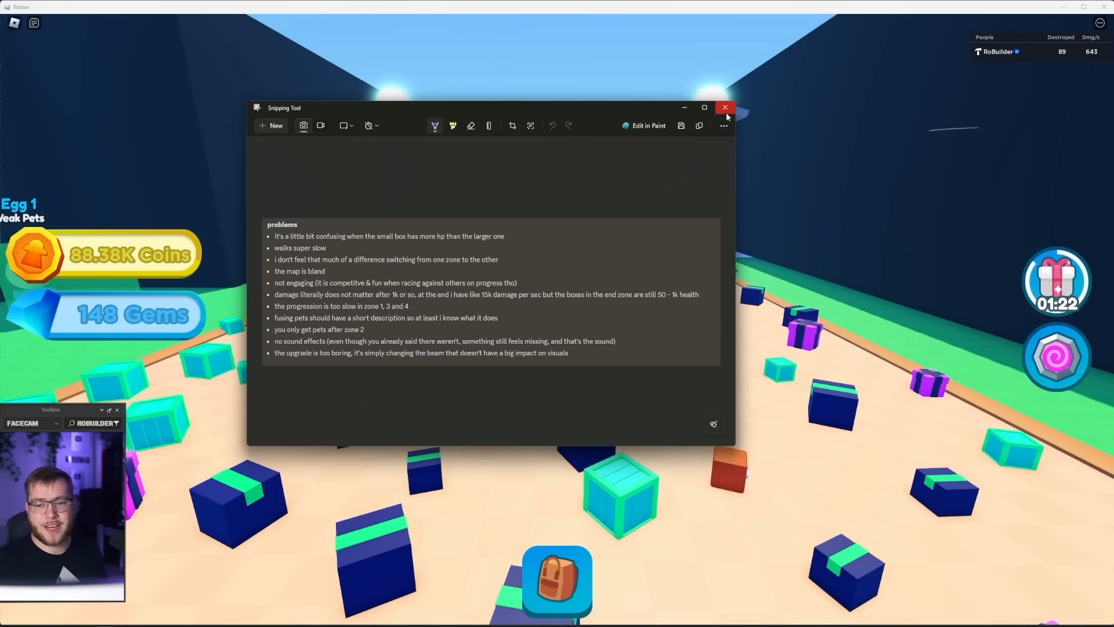
- Close the 'problems' screenshot window, leaving only the running game
{"action": "left_click", "coordinate": [725, 107]}
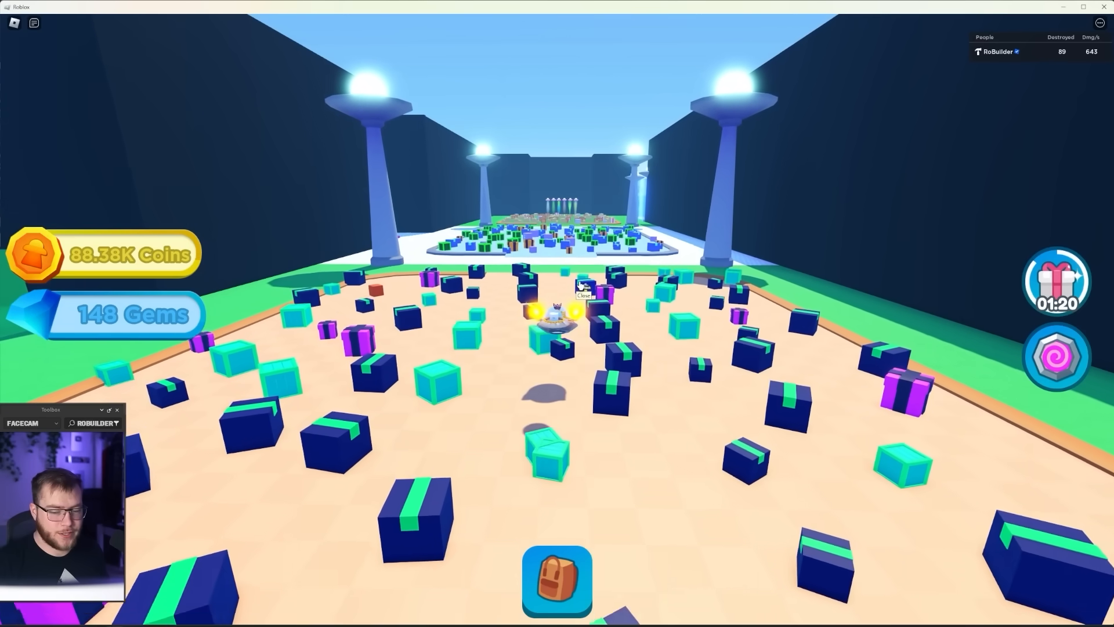